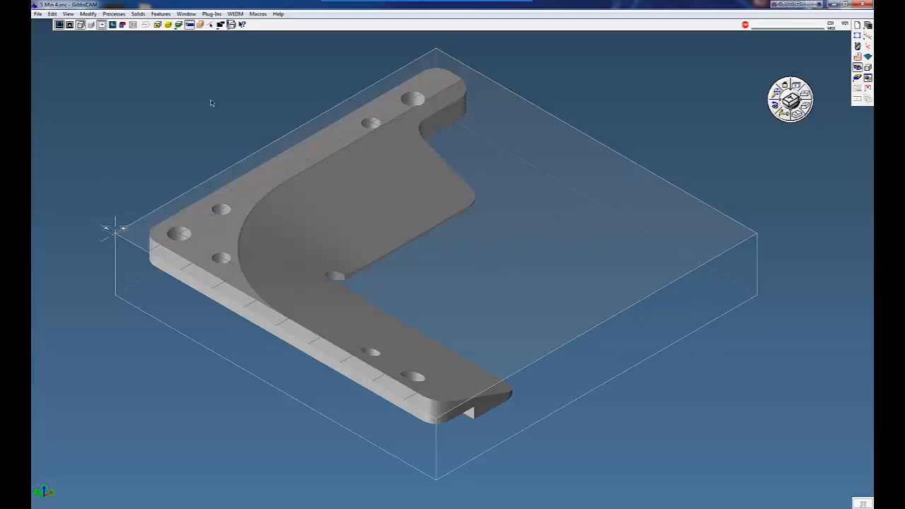
Show the slicing plane through the L-shaped bracket at its base
{"action": "left_click", "coordinate": [178, 26]}
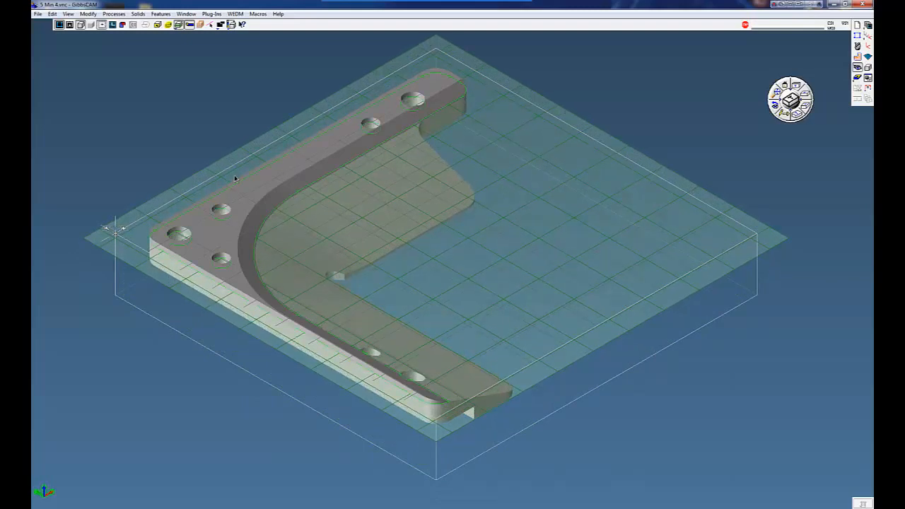
{"action": "mouse_move", "coordinate": [399, 232]}
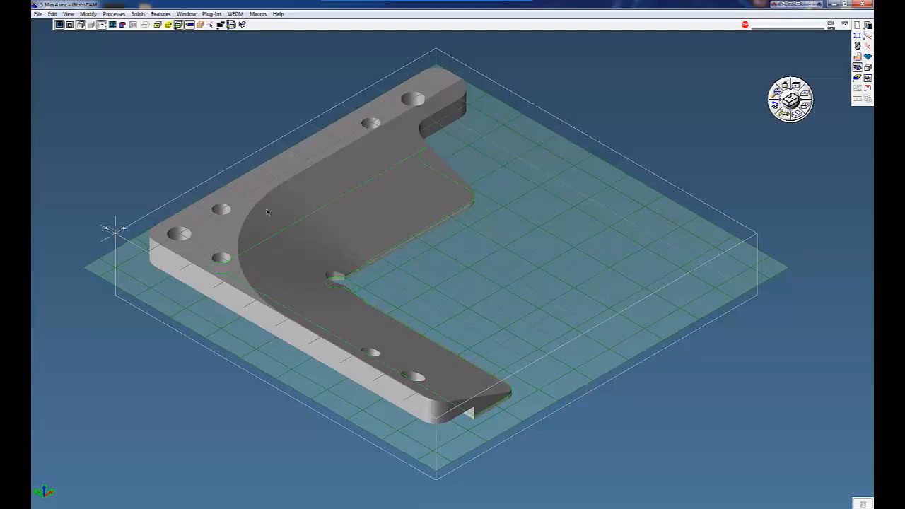
{"action": "mouse_move", "coordinate": [226, 189]}
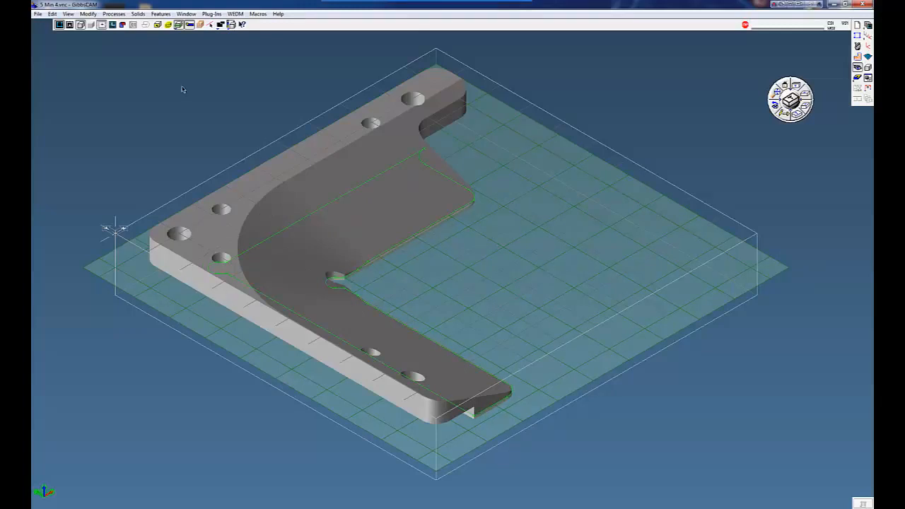
Slice the bracket by silhouette and select all the extracted outline profiles
{"action": "left_click", "coordinate": [180, 24]}
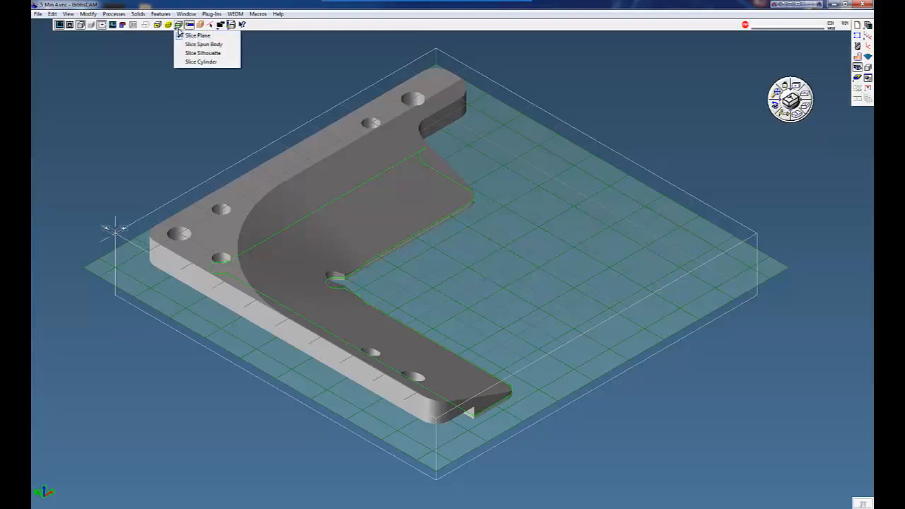
{"action": "left_click", "coordinate": [204, 52]}
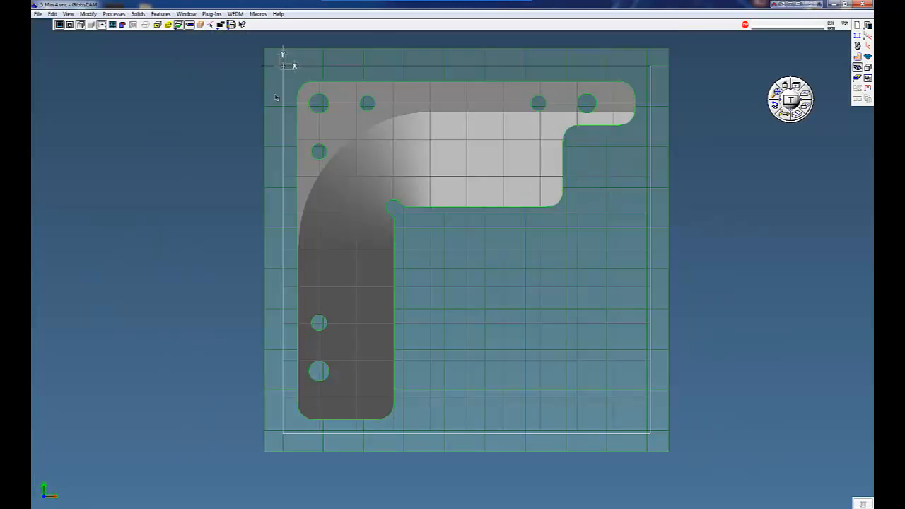
{"action": "mouse_move", "coordinate": [371, 197]}
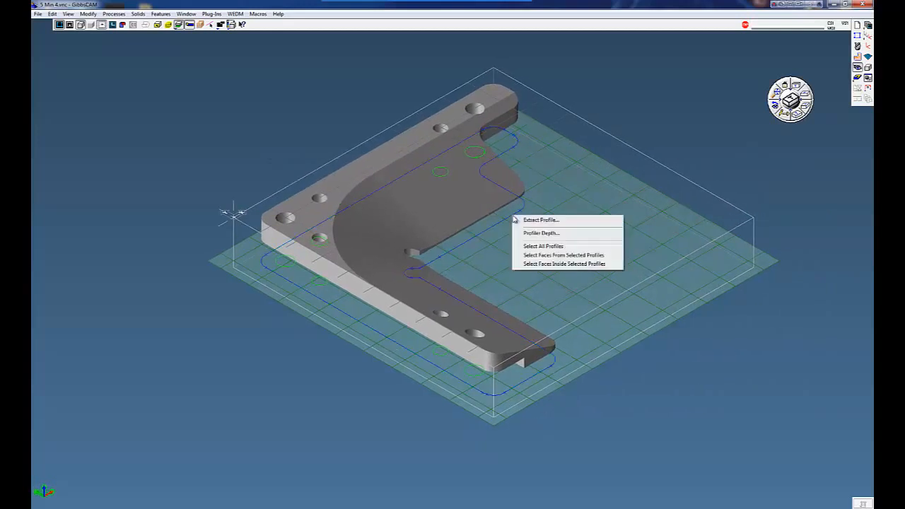
{"action": "left_click", "coordinate": [540, 220]}
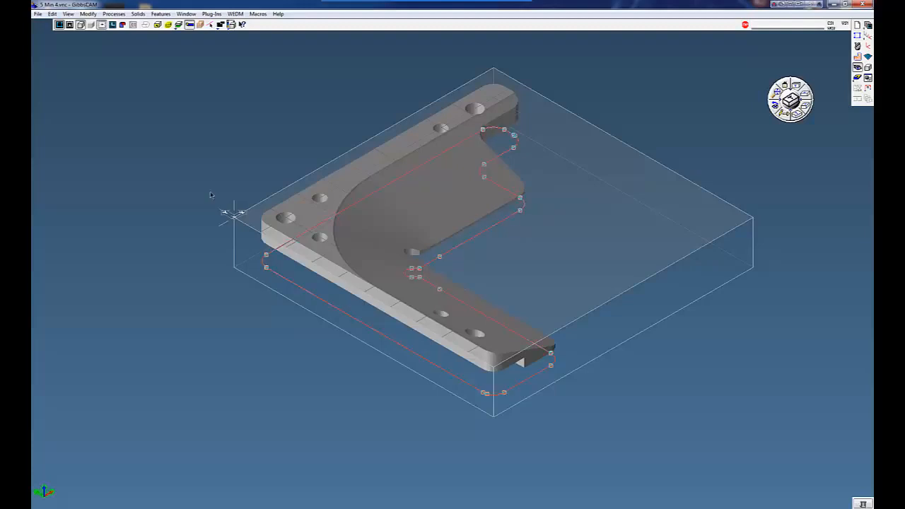
Force the selected outline profiles to Z depth 0 via Modify > Force Depth
{"action": "left_click", "coordinate": [88, 14]}
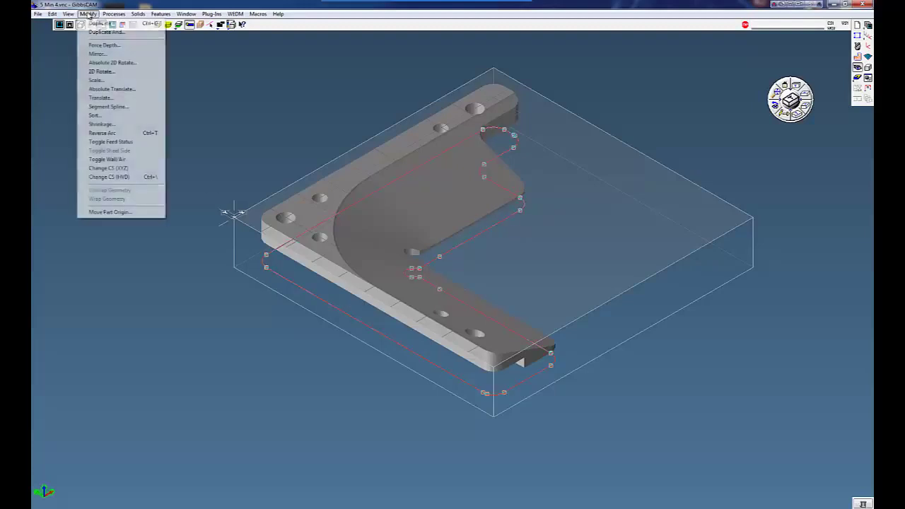
{"action": "left_click", "coordinate": [105, 44]}
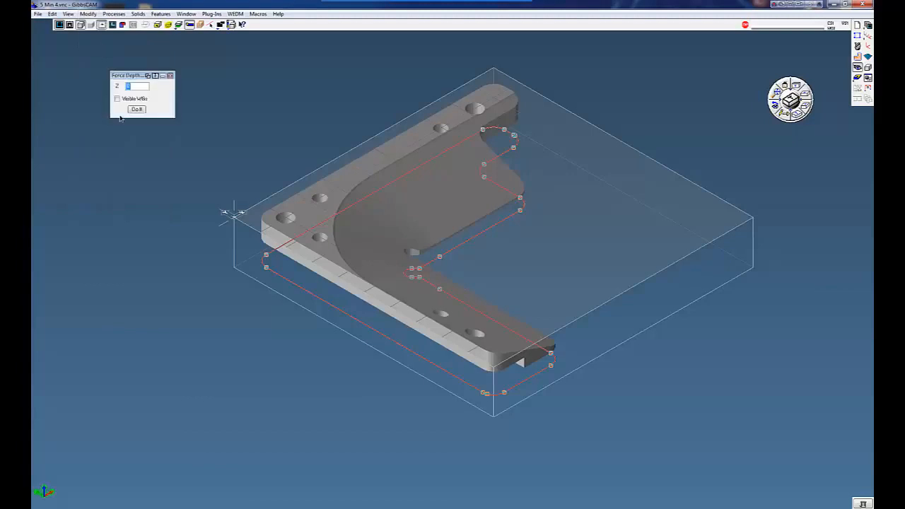
{"action": "left_click_drag", "start_coordinate": [130, 77], "coordinate": [124, 94]}
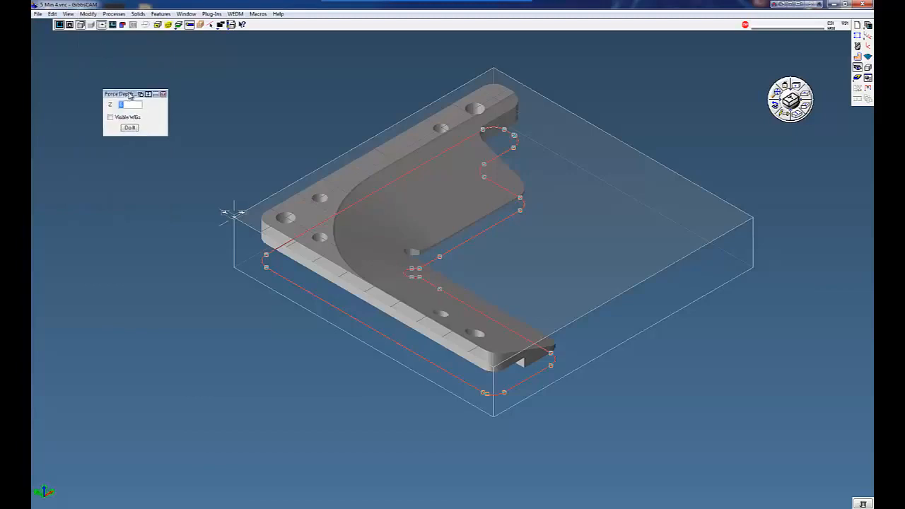
{"action": "mouse_move", "coordinate": [256, 168]}
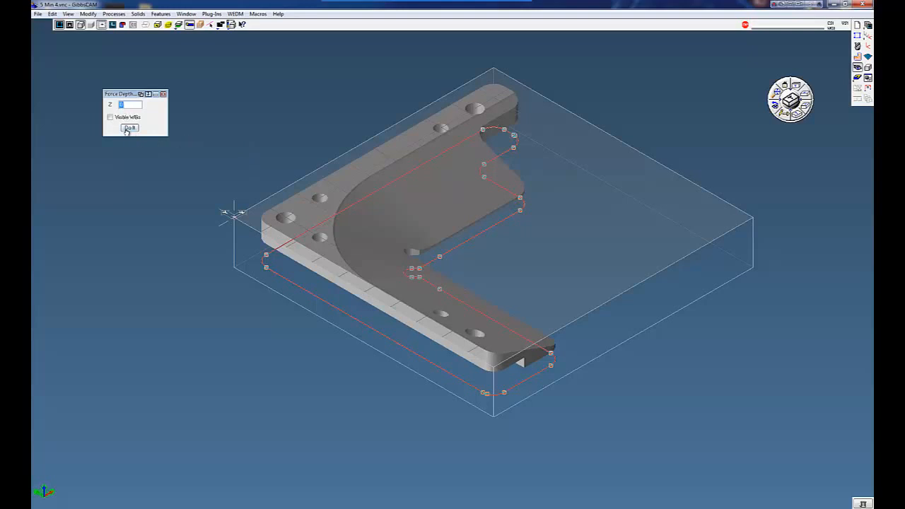
{"action": "left_click", "coordinate": [130, 127]}
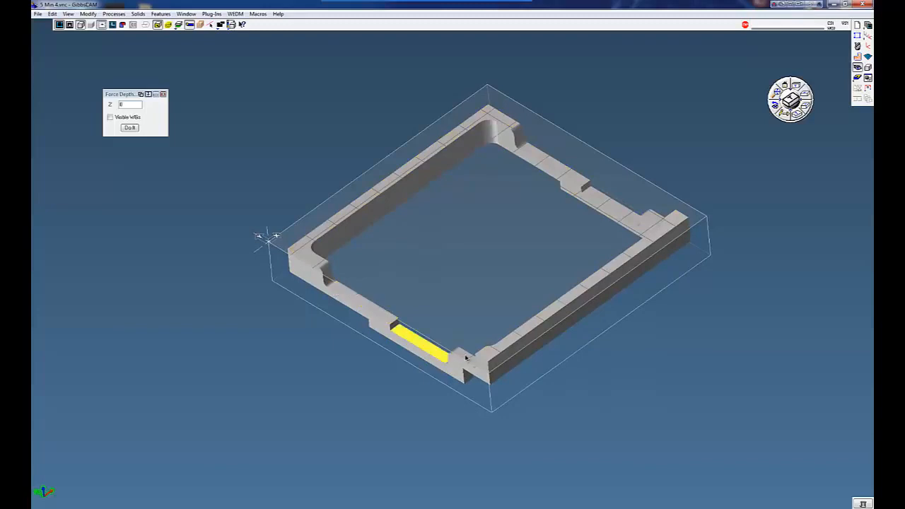
Slice the frame part by silhouette, check it top-down and back, and close Force Depth
{"action": "left_click", "coordinate": [130, 127]}
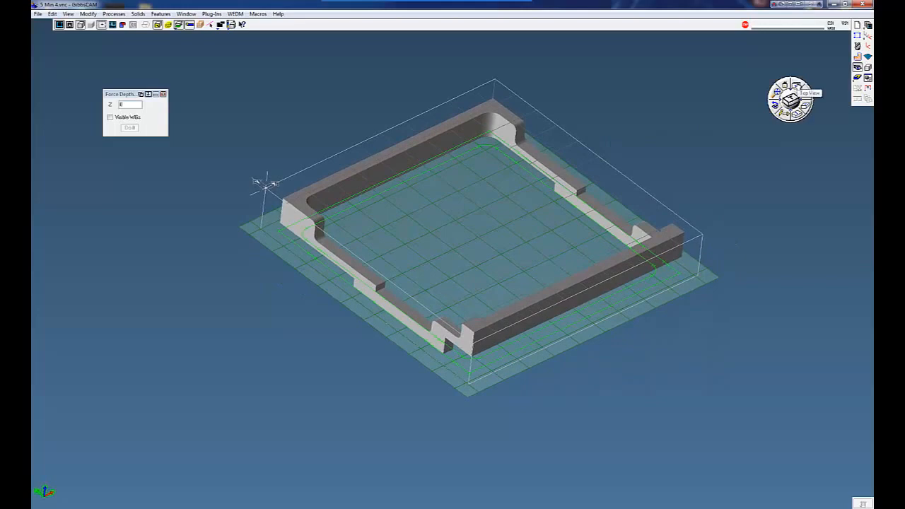
{"action": "left_click", "coordinate": [790, 99]}
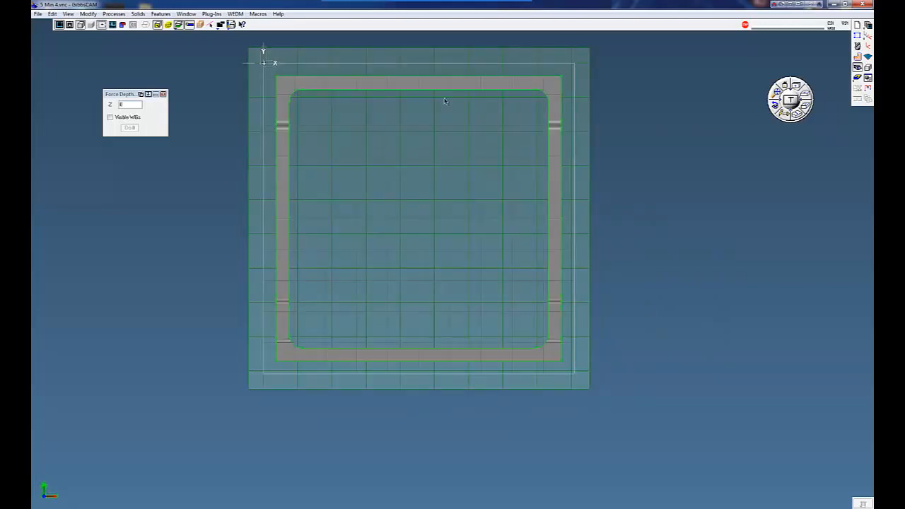
{"action": "mouse_move", "coordinate": [800, 181]}
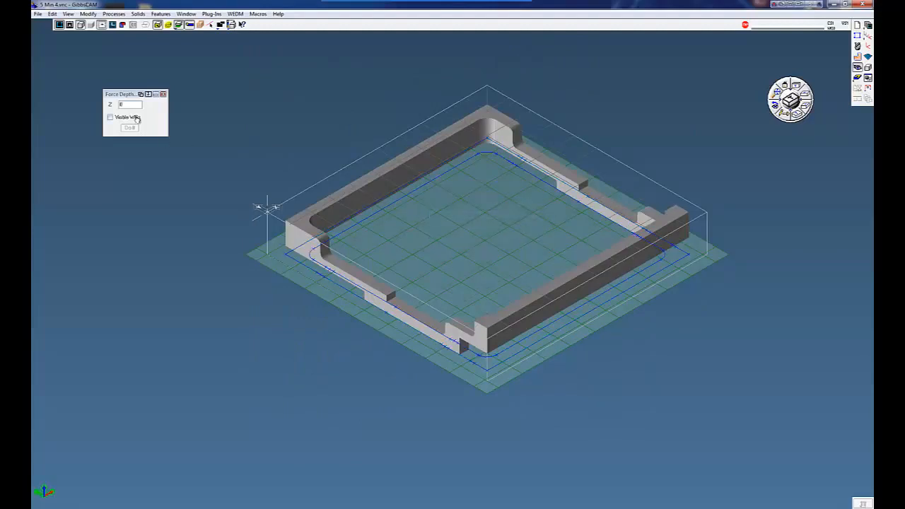
{"action": "right_click", "coordinate": [424, 227]}
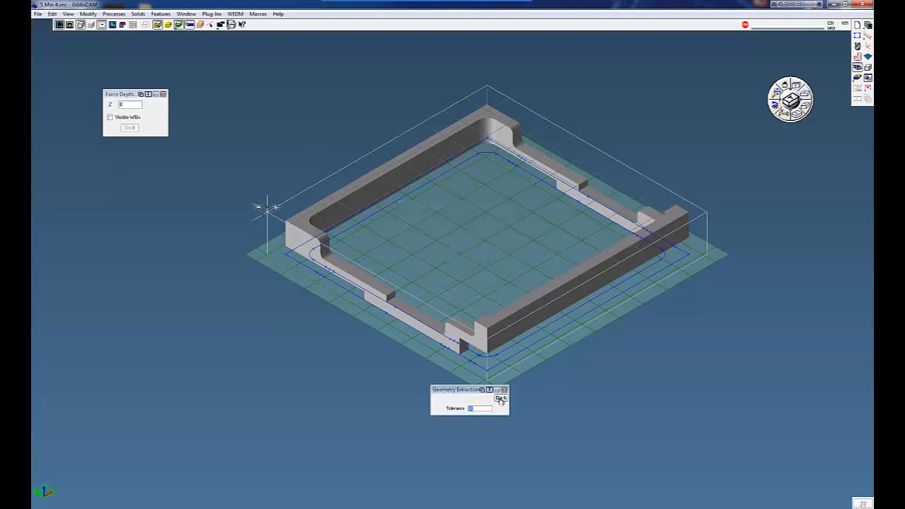
{"action": "left_click", "coordinate": [501, 399]}
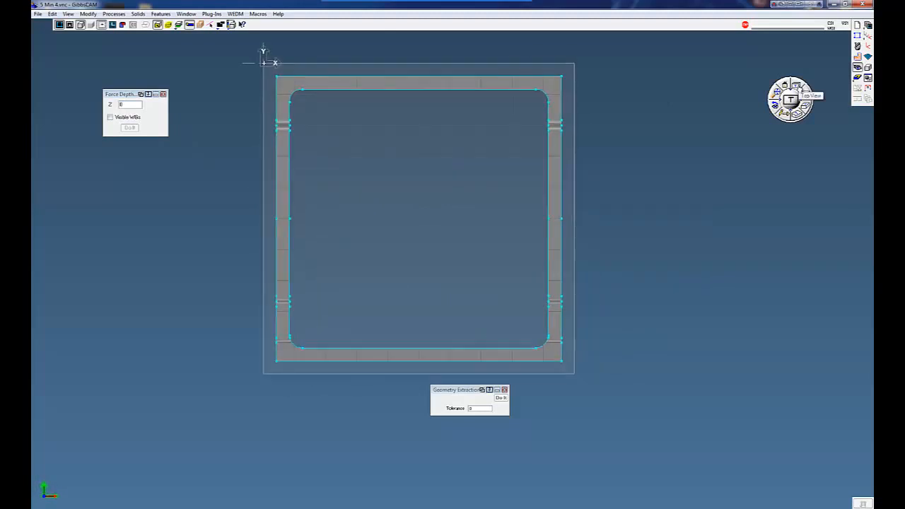
{"action": "left_click", "coordinate": [790, 99]}
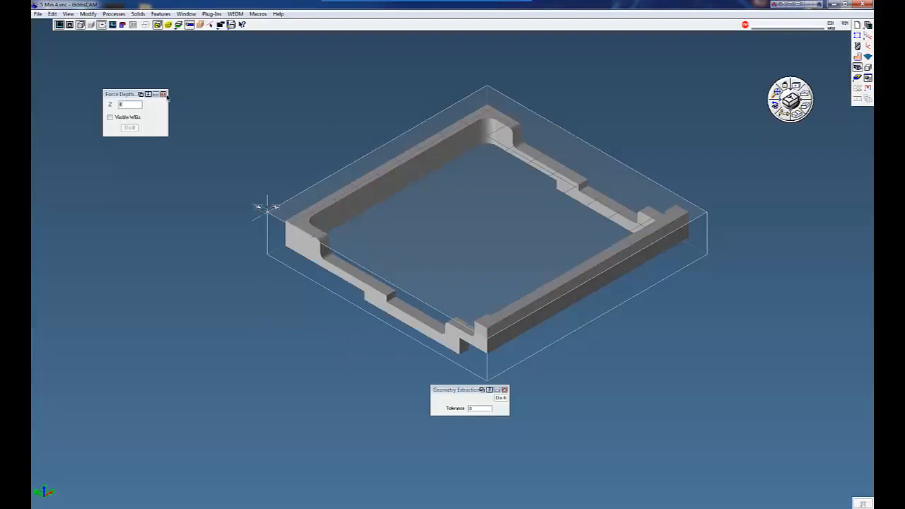
{"action": "left_click", "coordinate": [164, 93]}
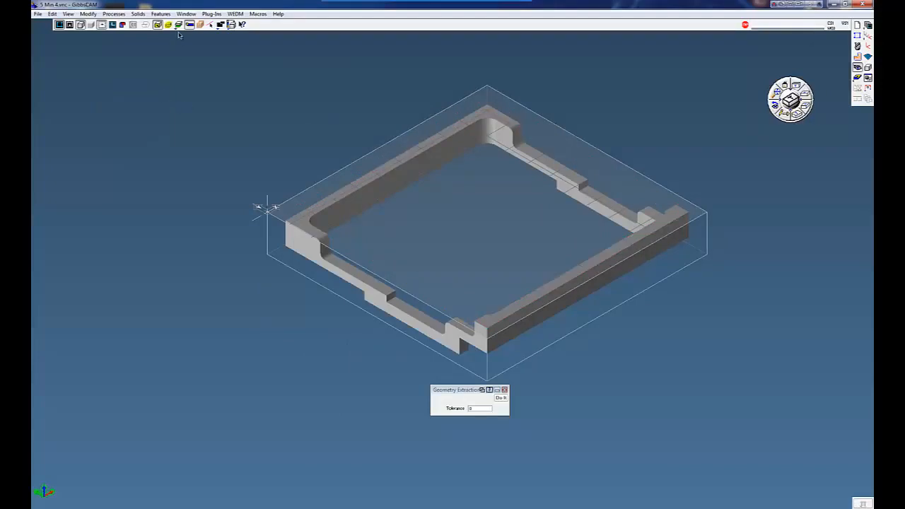
{"action": "mouse_move", "coordinate": [714, 77]}
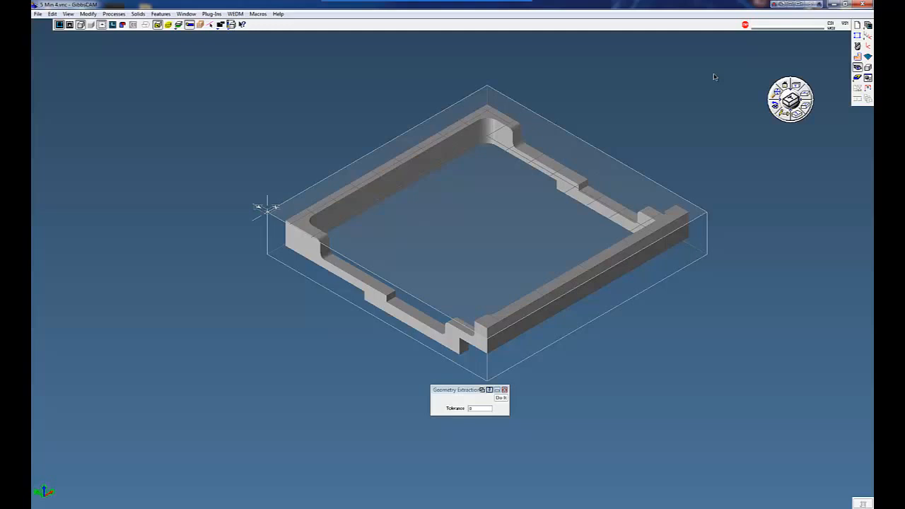
{"action": "mouse_move", "coordinate": [844, 42]}
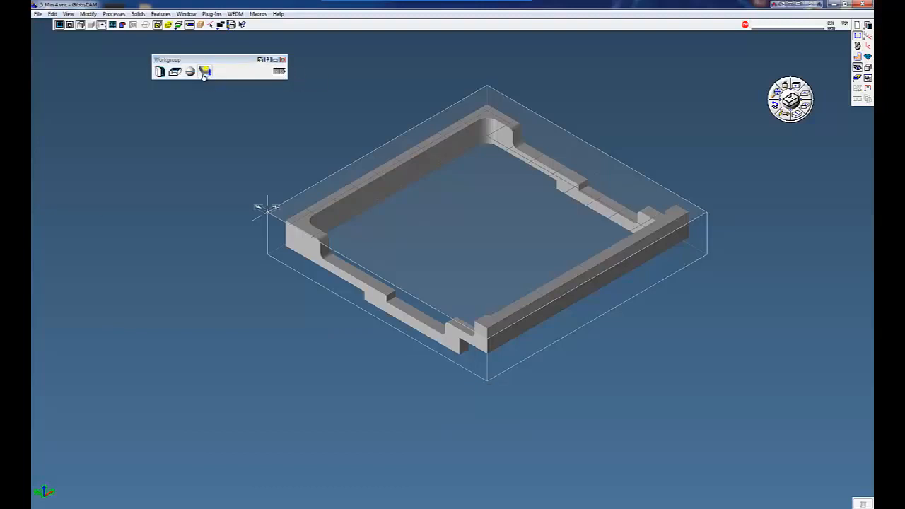
Extract an Outline profile around the bracket solid and view it straight from the top
{"action": "left_click", "coordinate": [204, 71]}
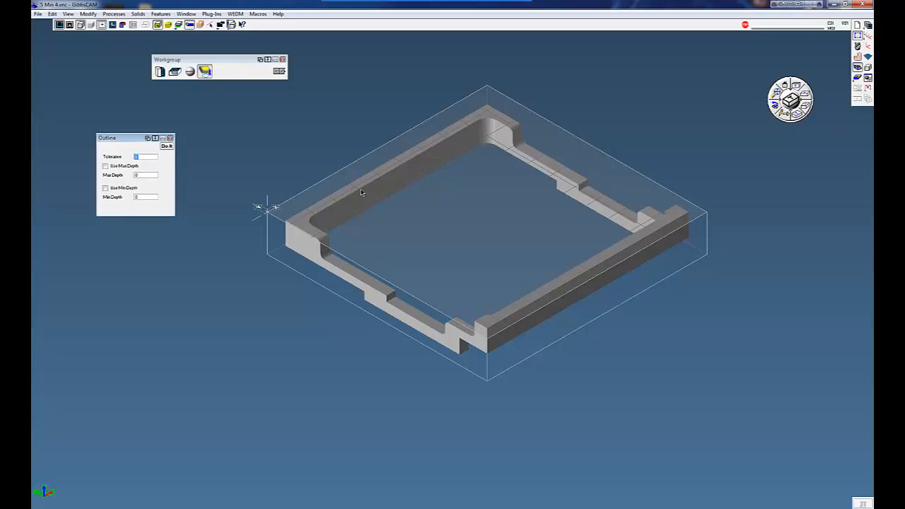
{"action": "left_click", "coordinate": [356, 207]}
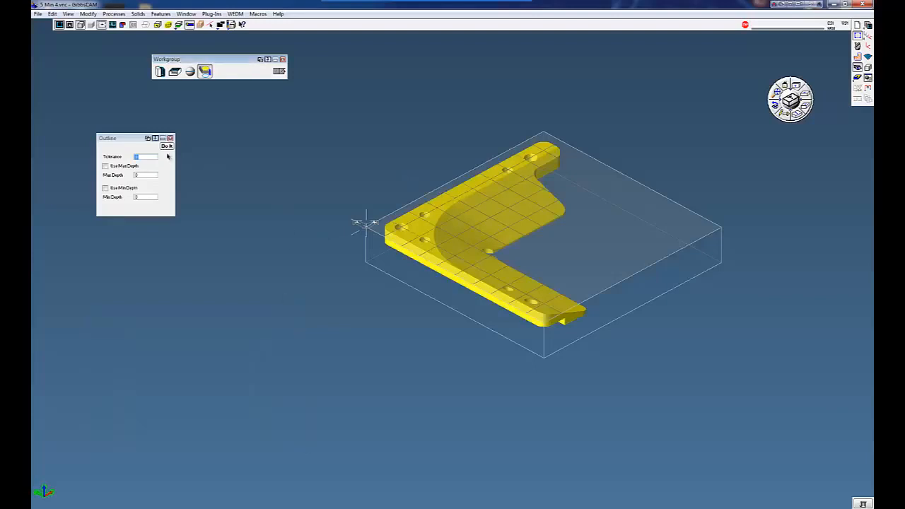
{"action": "left_click", "coordinate": [167, 145]}
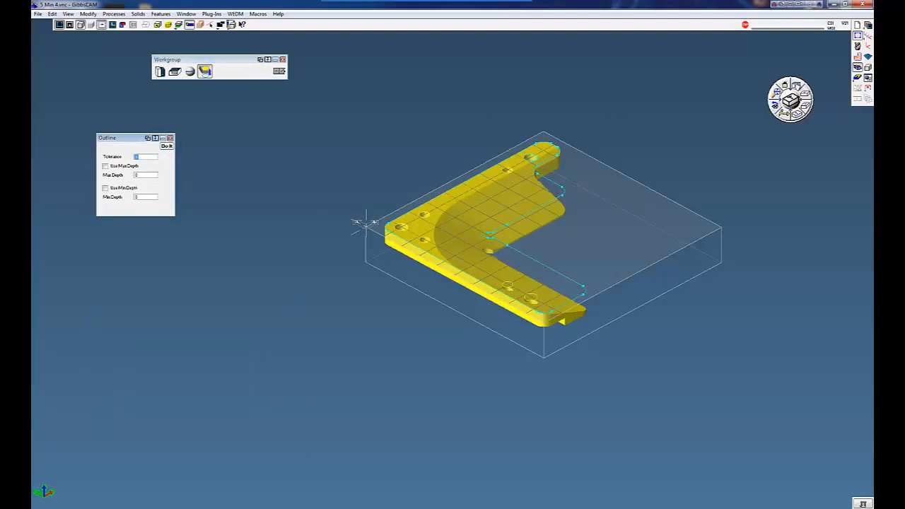
{"action": "left_click", "coordinate": [789, 98]}
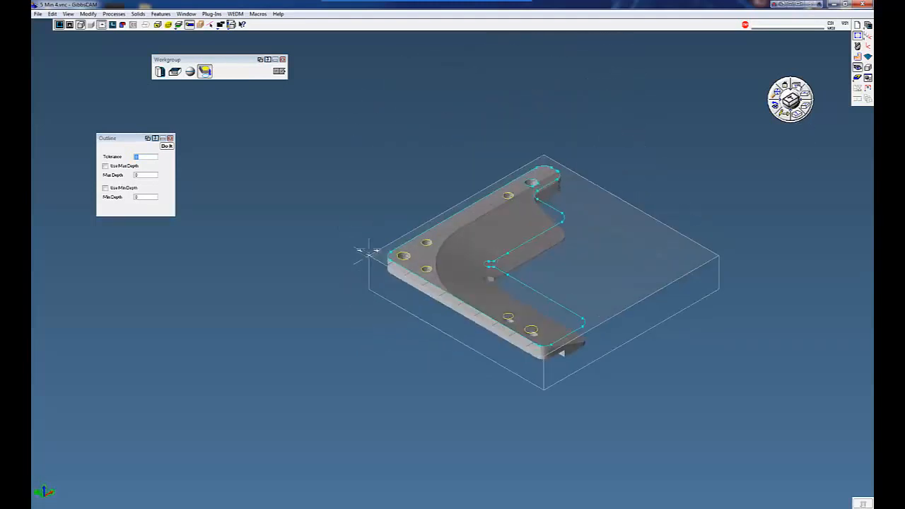
{"action": "left_click", "coordinate": [790, 85]}
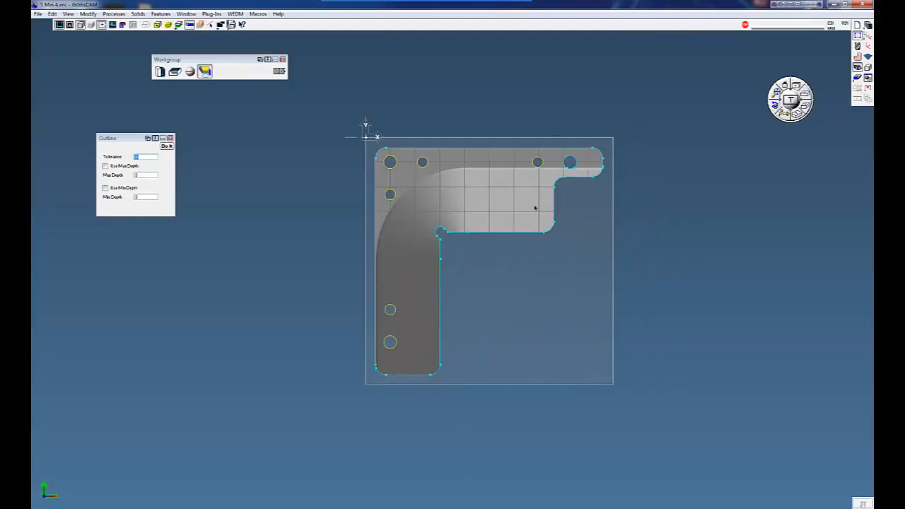
Flip the top view to Bottom so the bracket and outline appear mirrored
{"action": "left_click", "coordinate": [667, 172]}
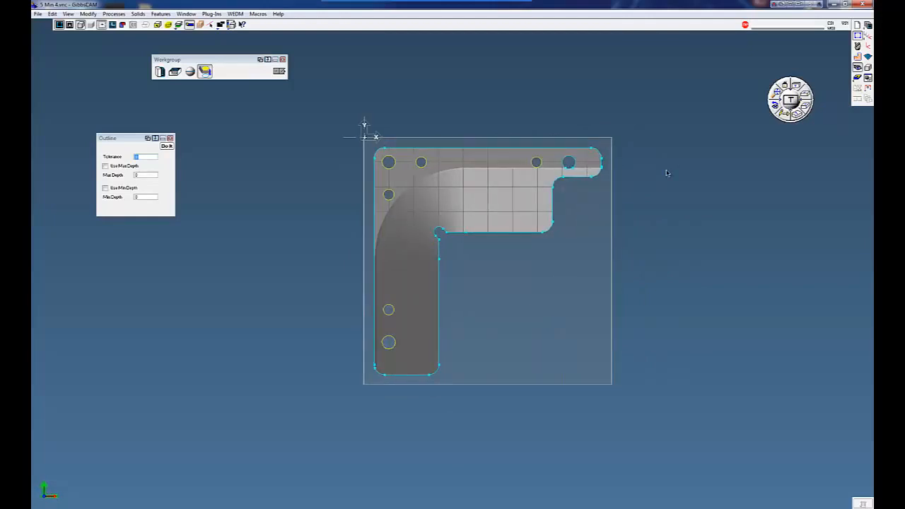
{"action": "mouse_move", "coordinate": [668, 168]}
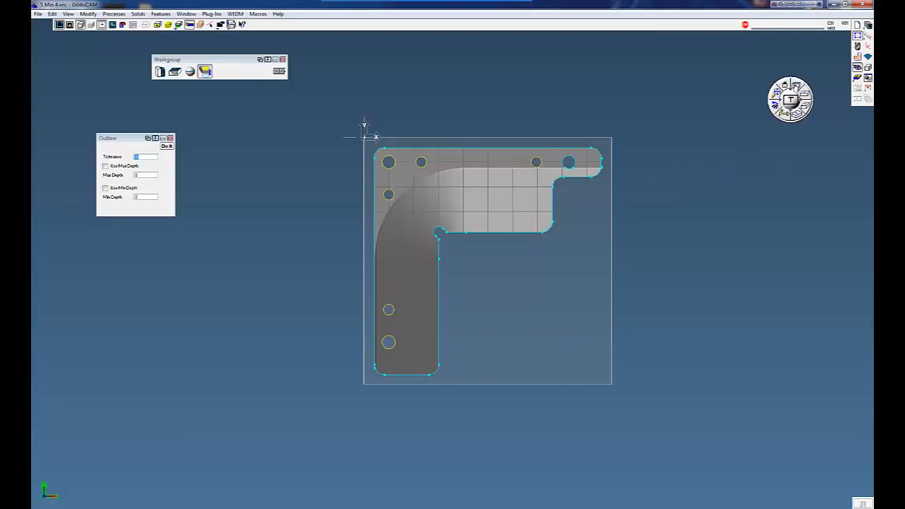
{"action": "mouse_move", "coordinate": [803, 99]}
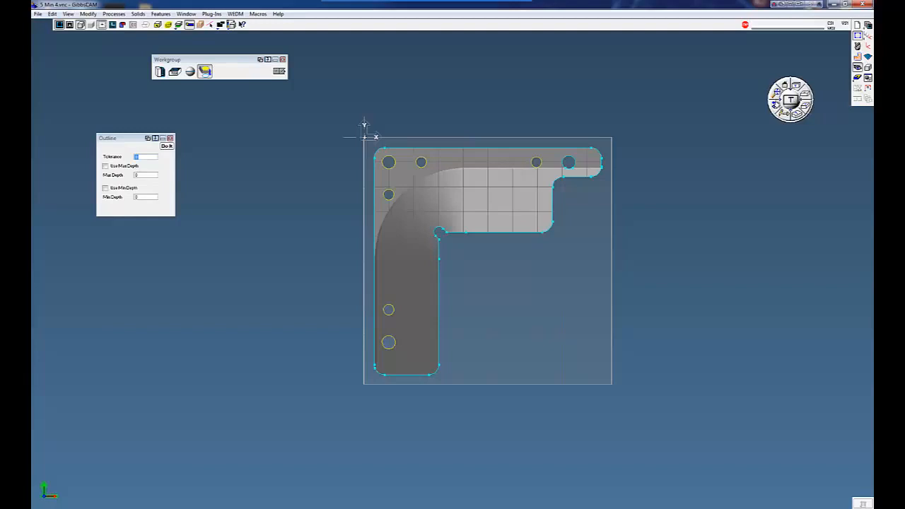
{"action": "mouse_move", "coordinate": [781, 146]}
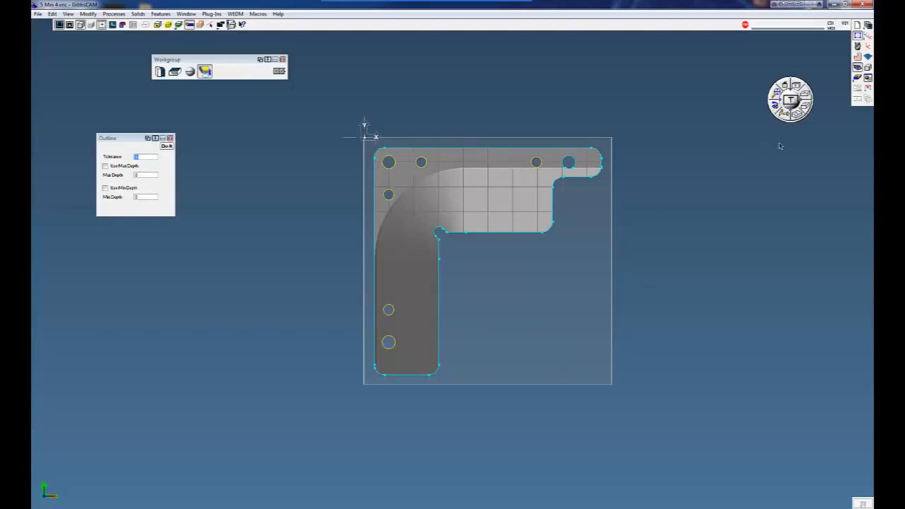
{"action": "mouse_move", "coordinate": [789, 135]}
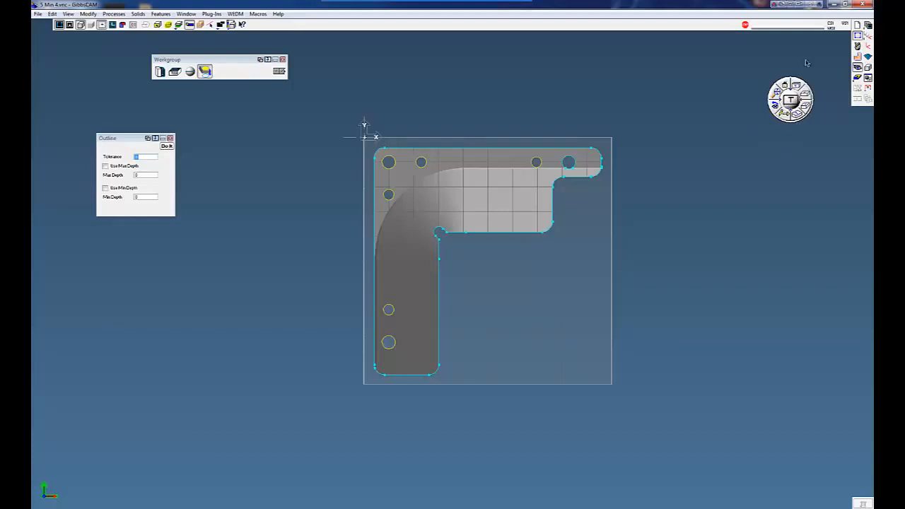
{"action": "mouse_move", "coordinate": [812, 66]}
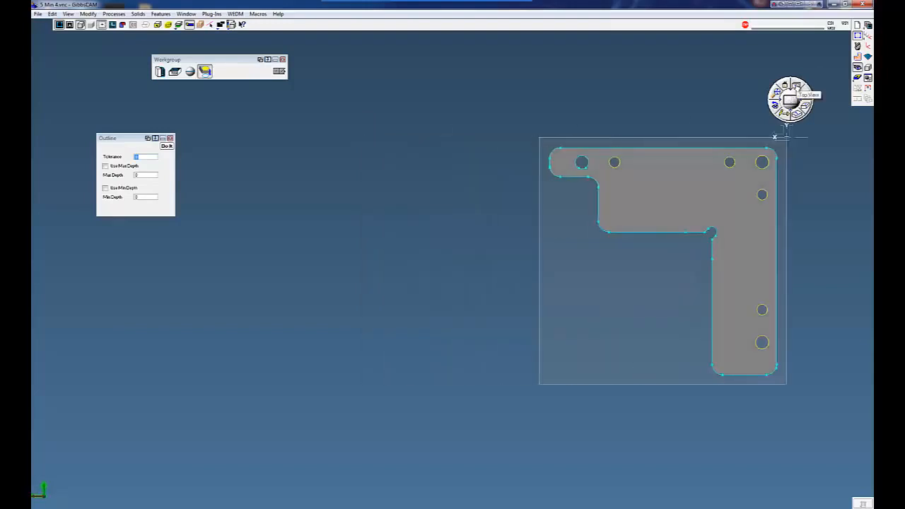
{"action": "mouse_move", "coordinate": [792, 99]}
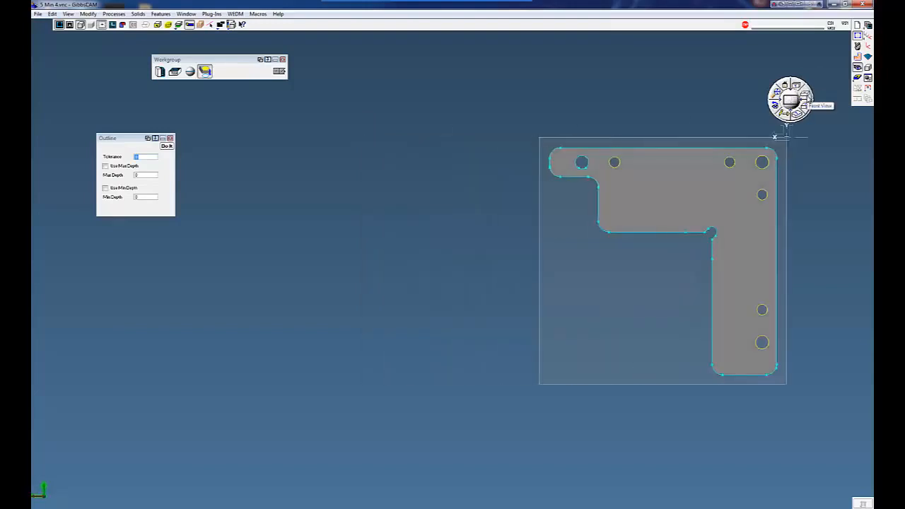
Inspect the outline from Front, its flipped side and Isometric, then return to Top view
{"action": "left_click", "coordinate": [791, 99]}
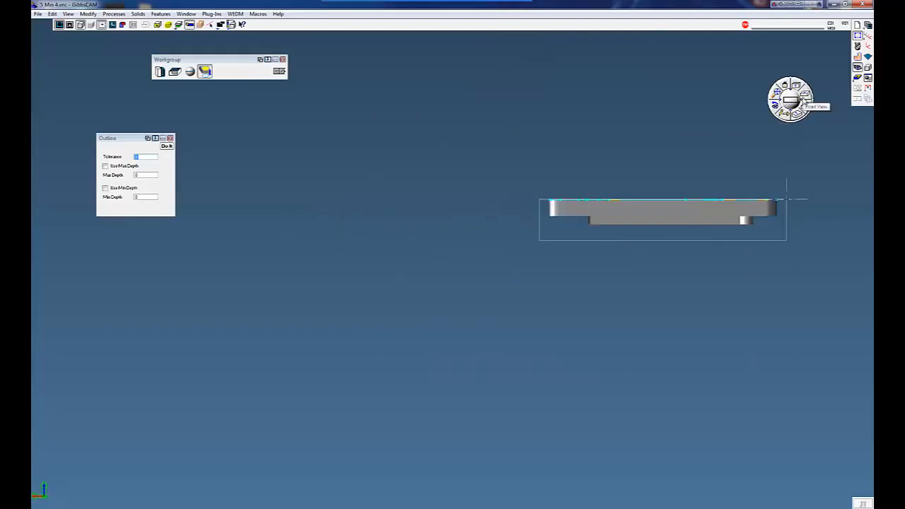
{"action": "left_click", "coordinate": [806, 106]}
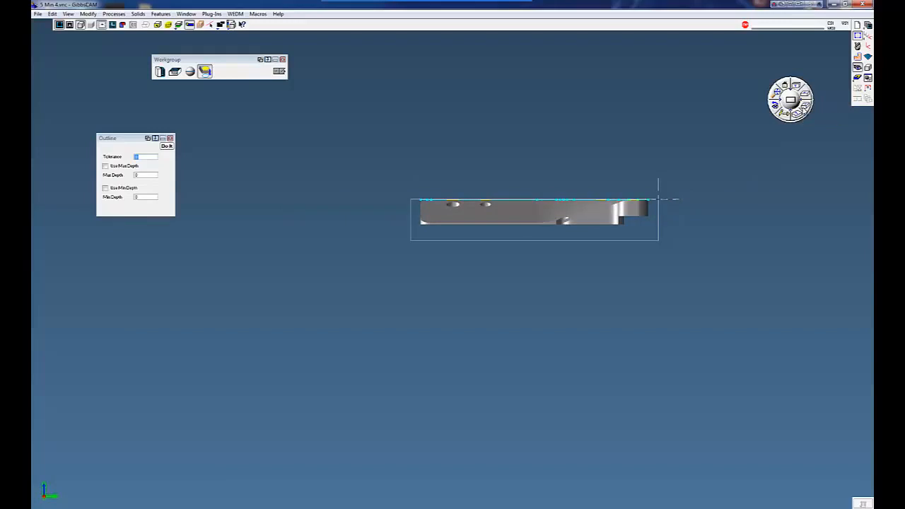
{"action": "left_click", "coordinate": [791, 99]}
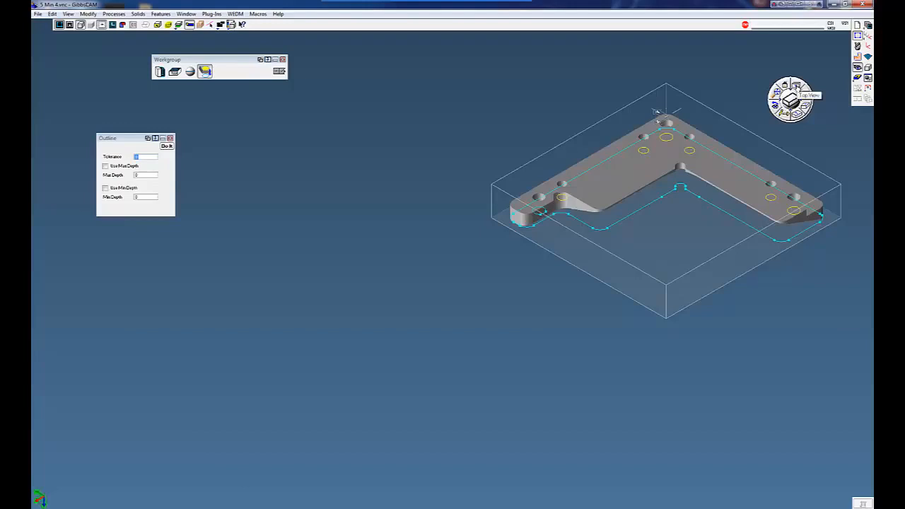
{"action": "left_click", "coordinate": [808, 97]}
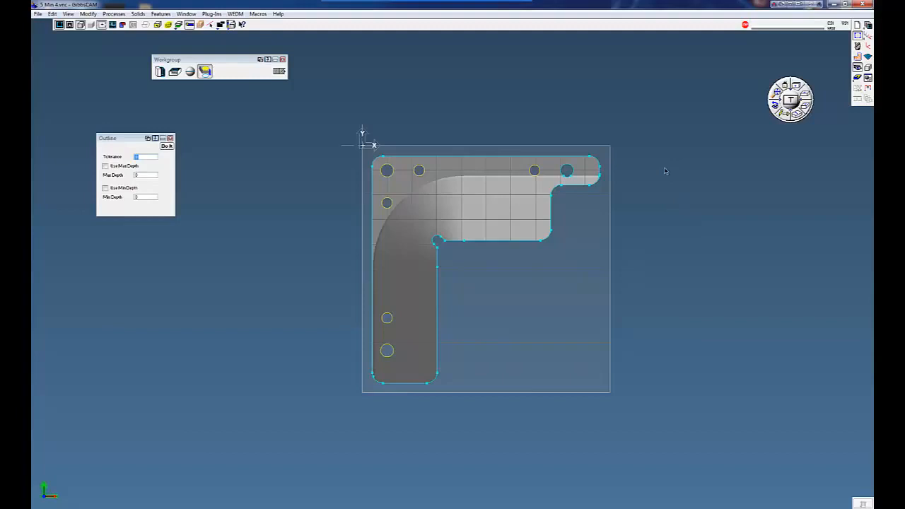
{"action": "mouse_move", "coordinate": [668, 151]}
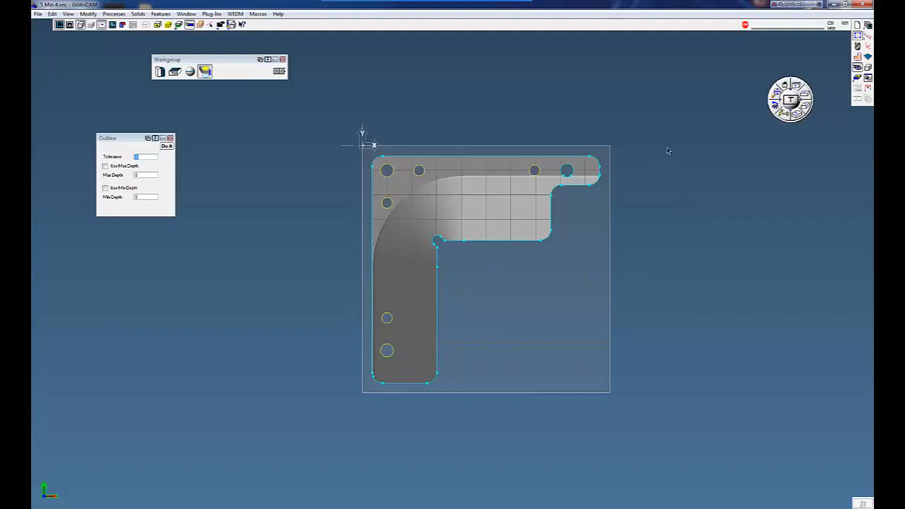